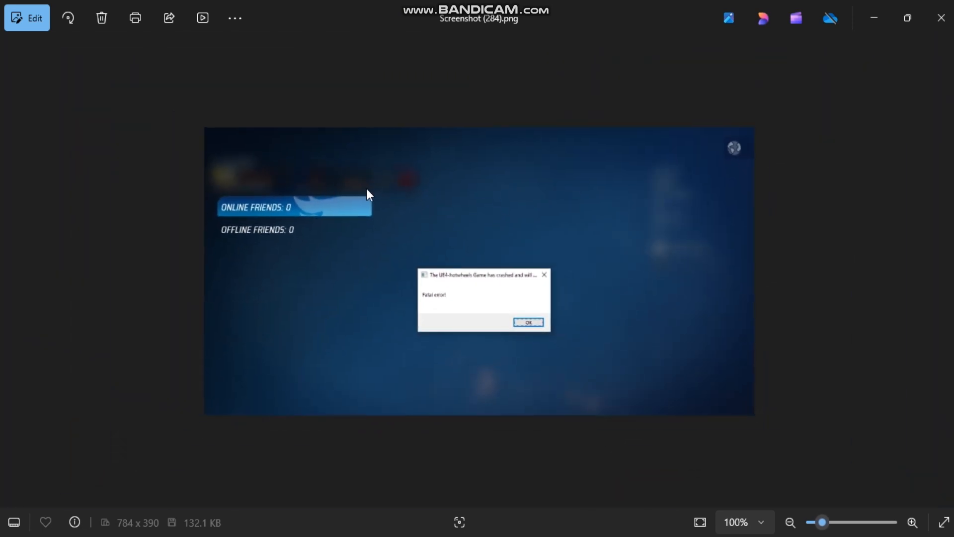
{"action": "mouse_move", "coordinate": [874, 17]}
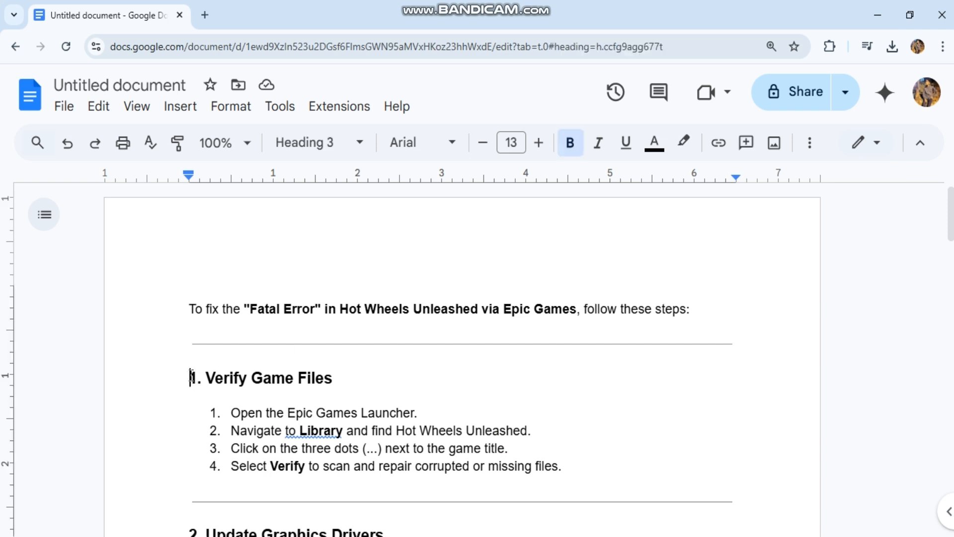
- Select the Verify Game Files heading, then follow the NVIDIA Drivers link in section 2
{"action": "triple_click", "coordinate": [262, 378]}
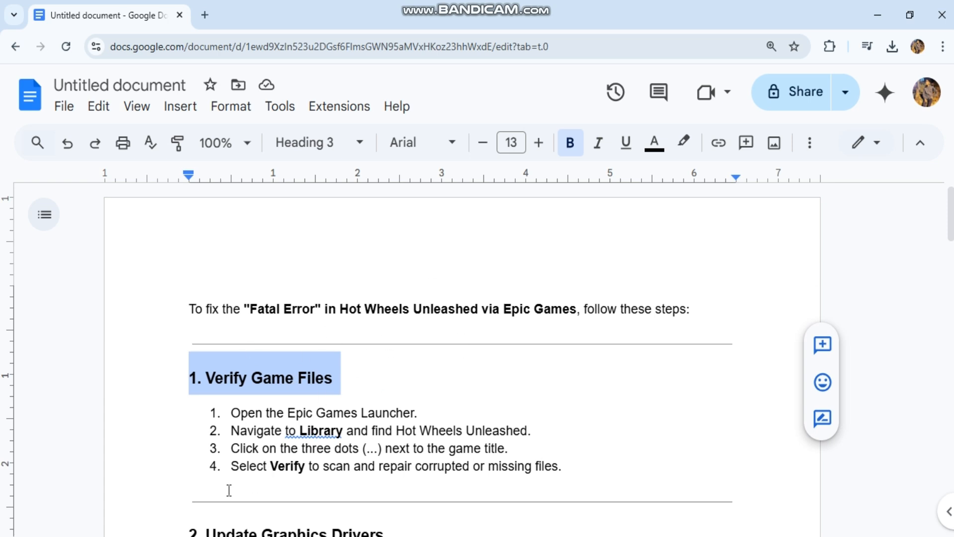
{"action": "scroll", "scroll_direction": "down", "scroll_amount": 3}
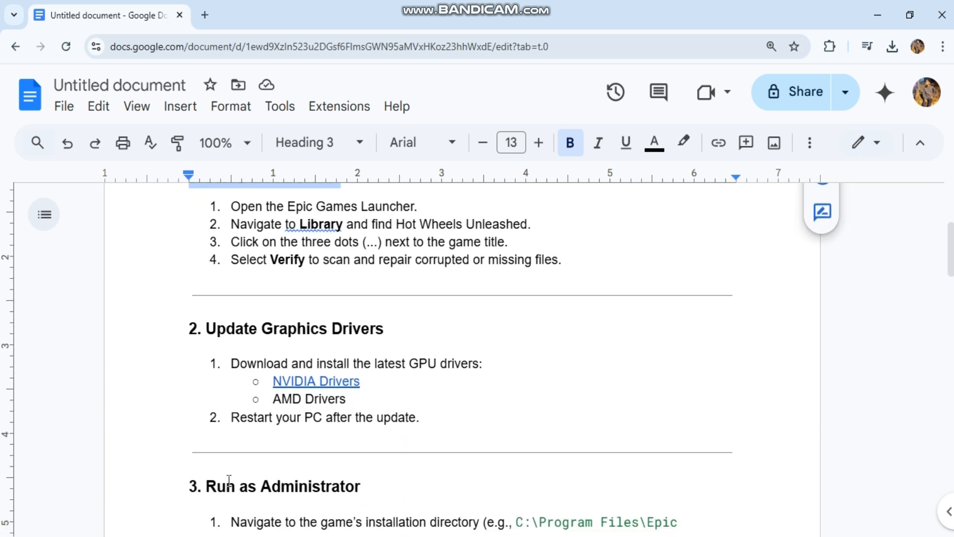
{"action": "left_click", "coordinate": [316, 380]}
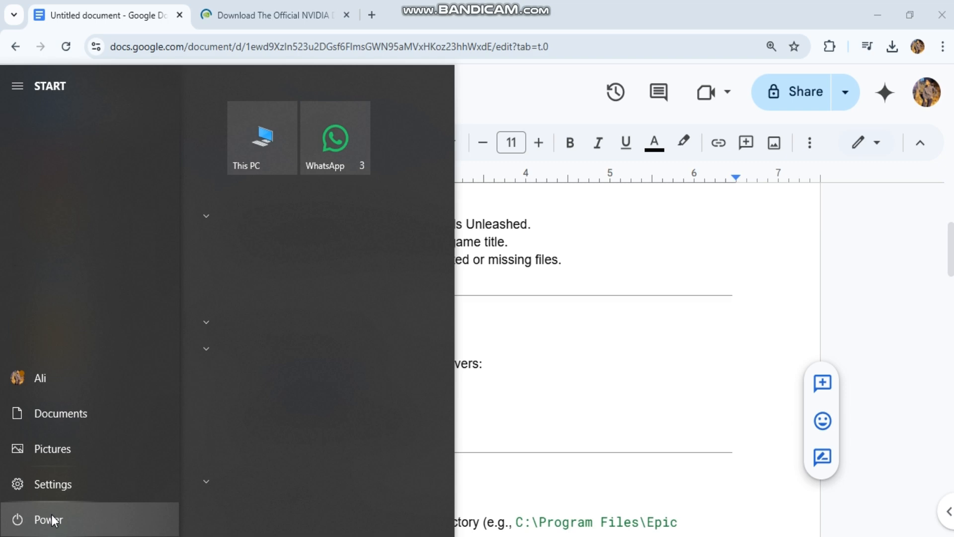
{"action": "left_click", "coordinate": [48, 519]}
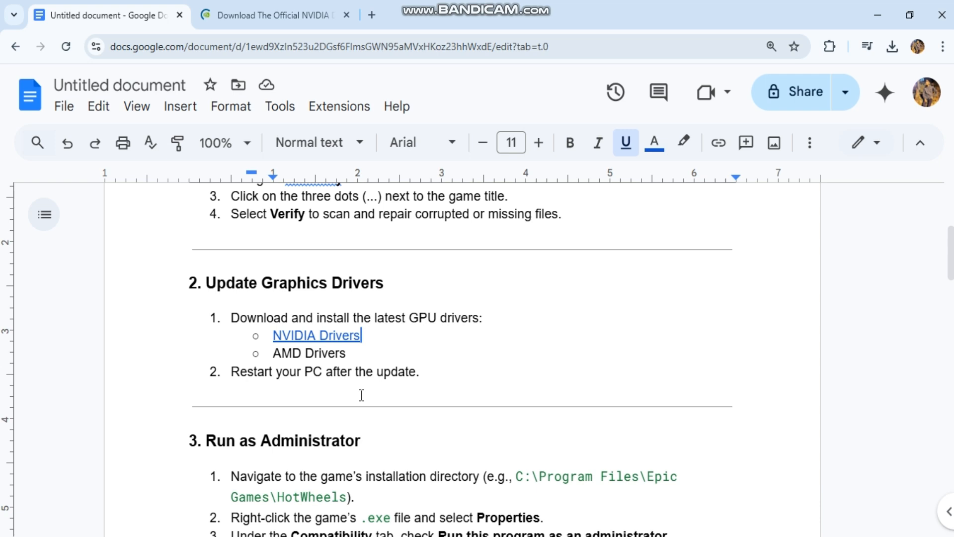
- Remove the Visual C++ 2015-2022 sub-bullet under step 4 and follow the DirectX End-User Runtime link
{"action": "scroll", "scroll_direction": "down", "scroll_amount": 3}
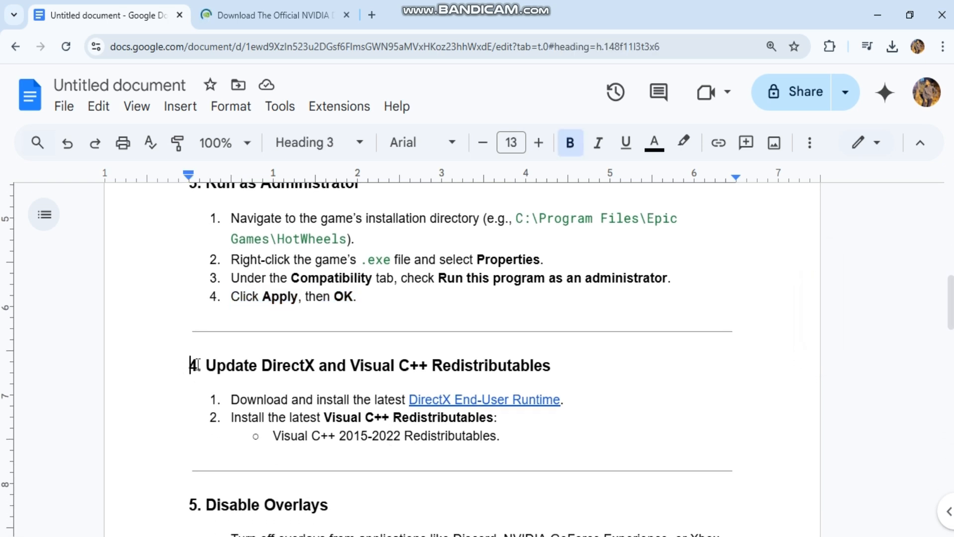
{"action": "left_click", "coordinate": [484, 399]}
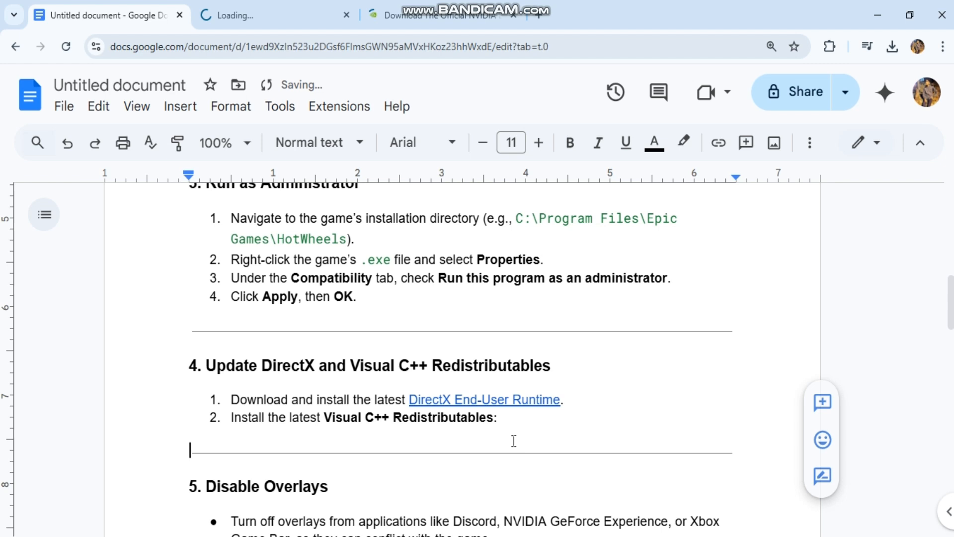
{"action": "scroll", "scroll_direction": "down", "scroll_amount": 3}
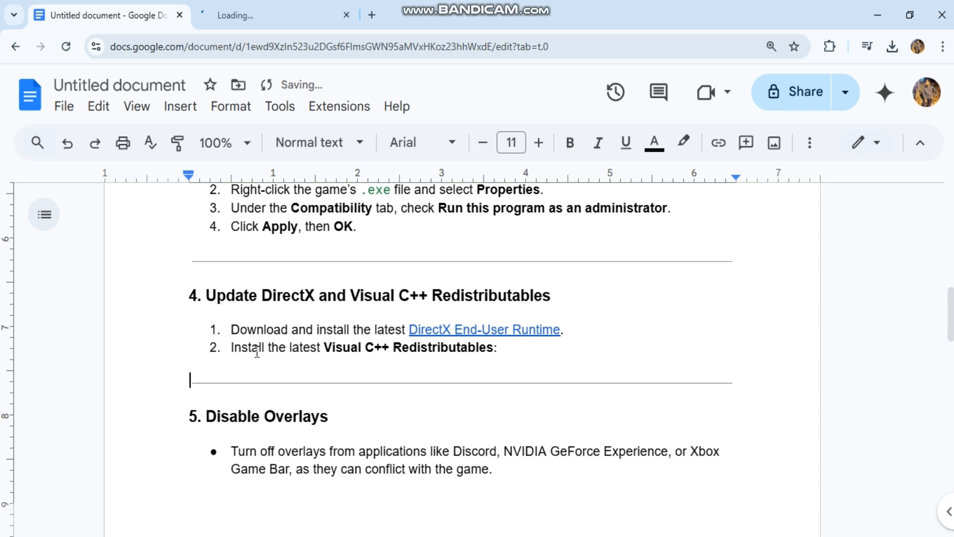
{"action": "left_click", "coordinate": [484, 329]}
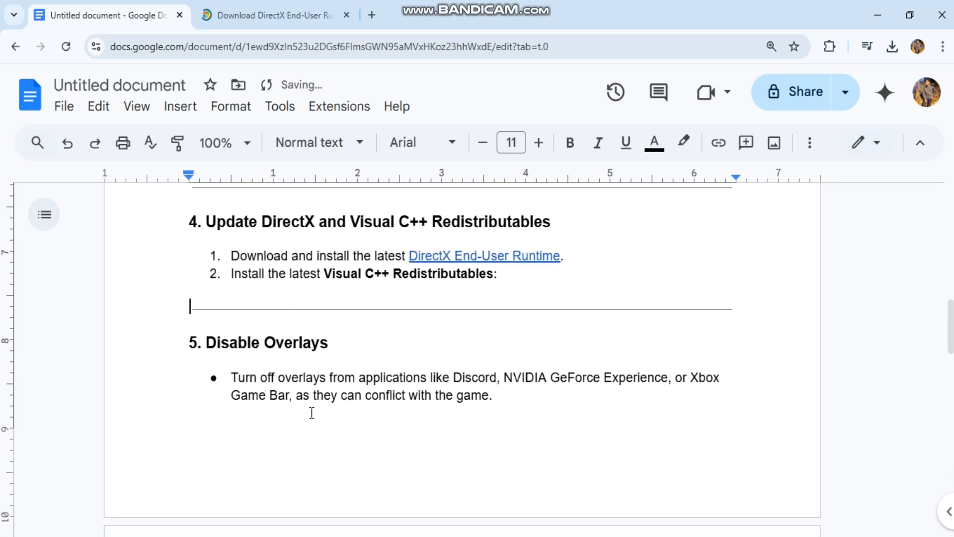
{"action": "mouse_move", "coordinate": [194, 402]}
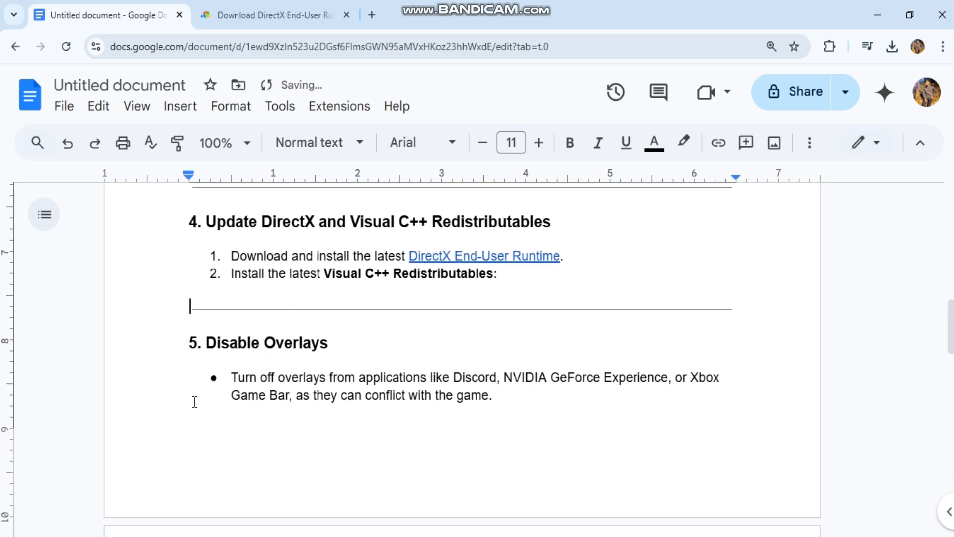
{"action": "scroll", "scroll_direction": "down", "scroll_amount": 3}
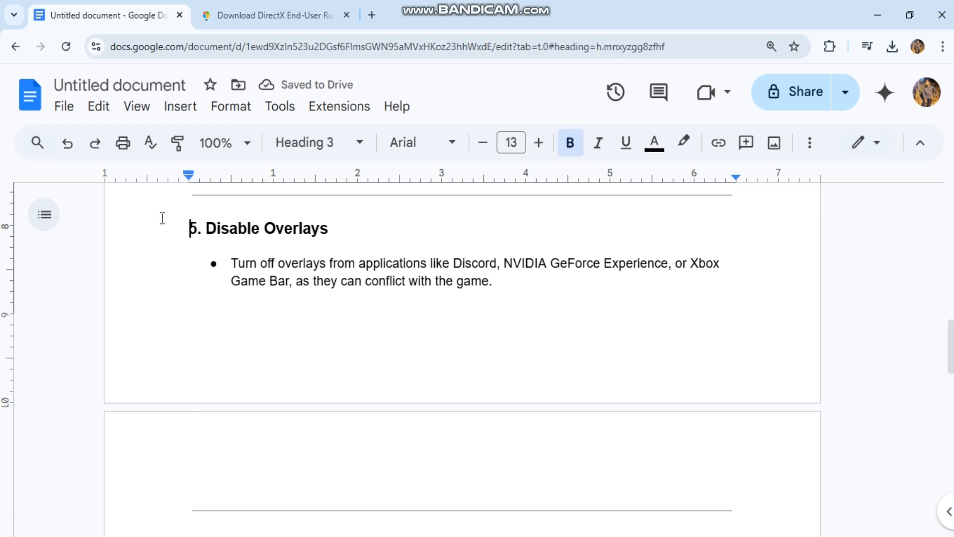
- Select the overlays tip, then make "VSync, Ray Tracing" in step 6 bold
{"action": "left_click", "coordinate": [230, 263]}
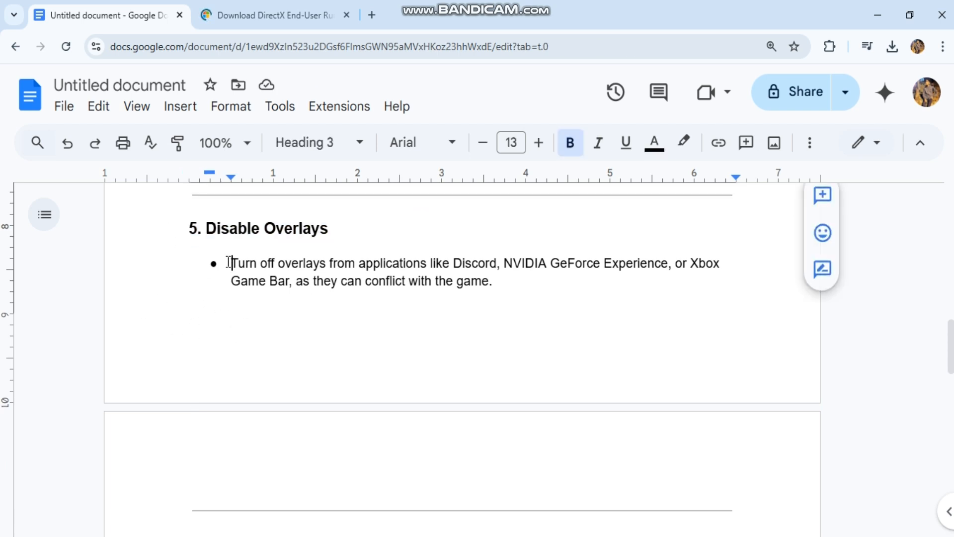
{"action": "left_click_drag", "start_coordinate": [230, 263], "coordinate": [492, 281]}
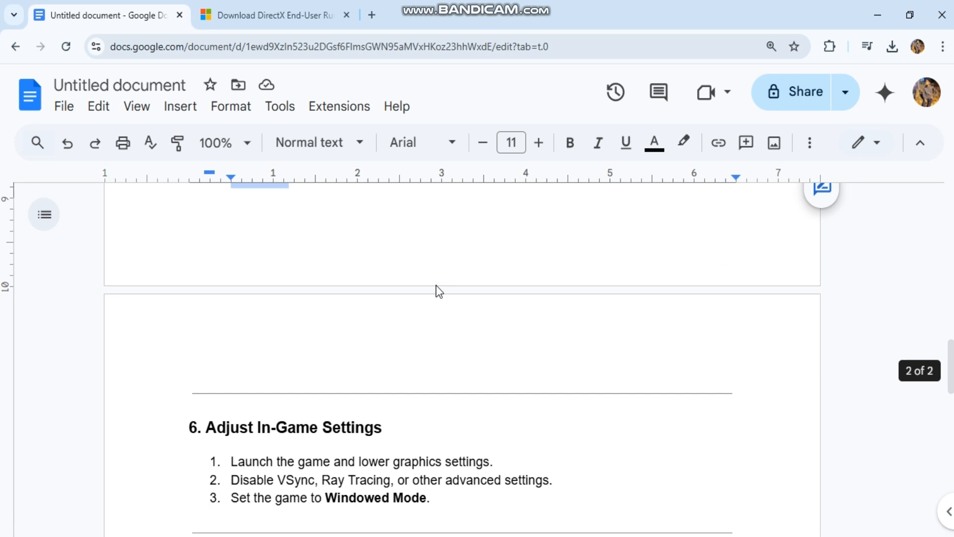
{"action": "scroll", "scroll_direction": "down", "scroll_amount": 3}
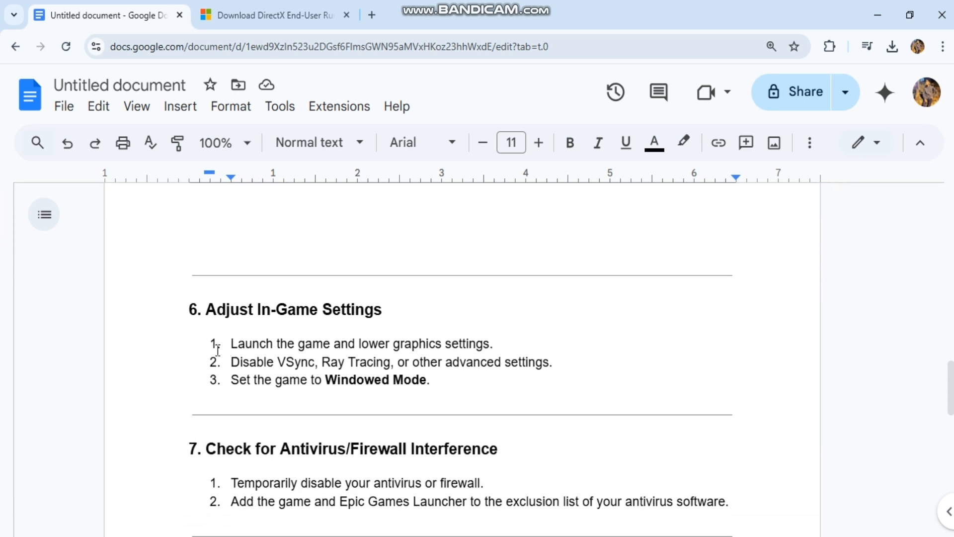
{"action": "left_click_drag", "start_coordinate": [231, 343], "coordinate": [441, 343]}
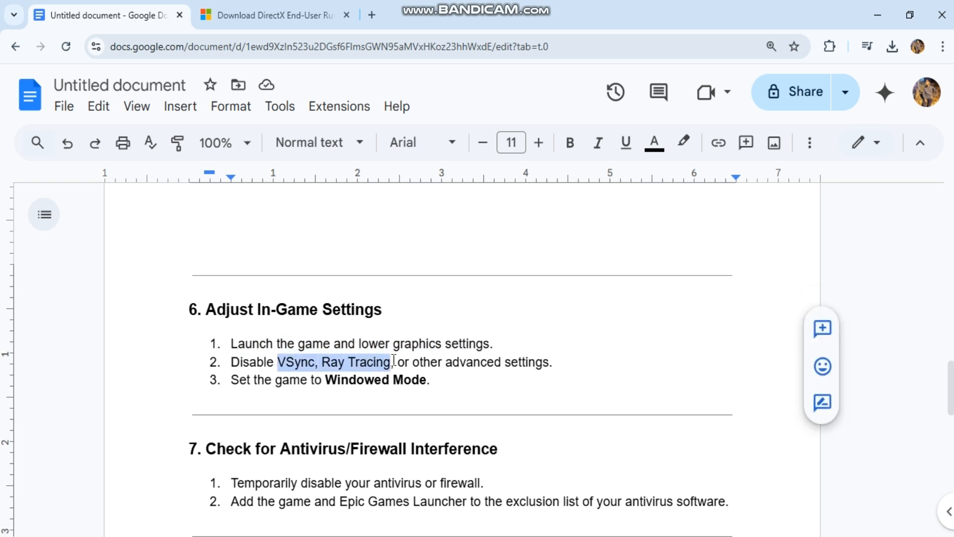
{"action": "left_click", "coordinate": [568, 142]}
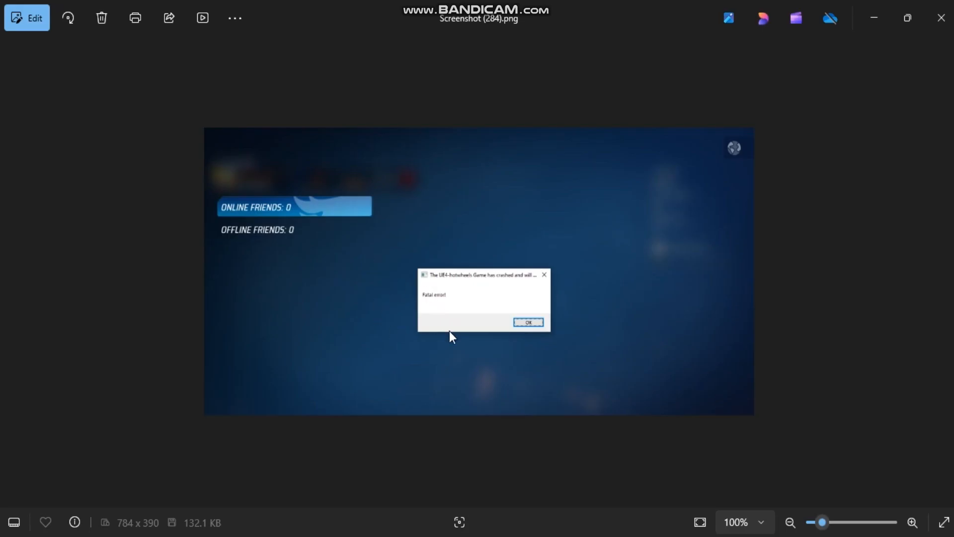
{"action": "mouse_move", "coordinate": [899, 9]}
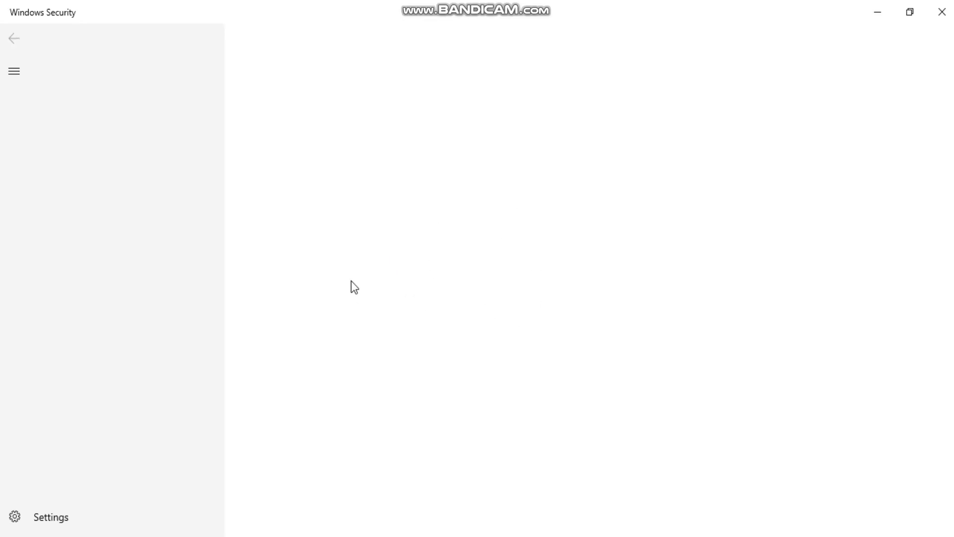
- Show the Virus & threat protection page, which reports no current threats
{"action": "left_click", "coordinate": [86, 136]}
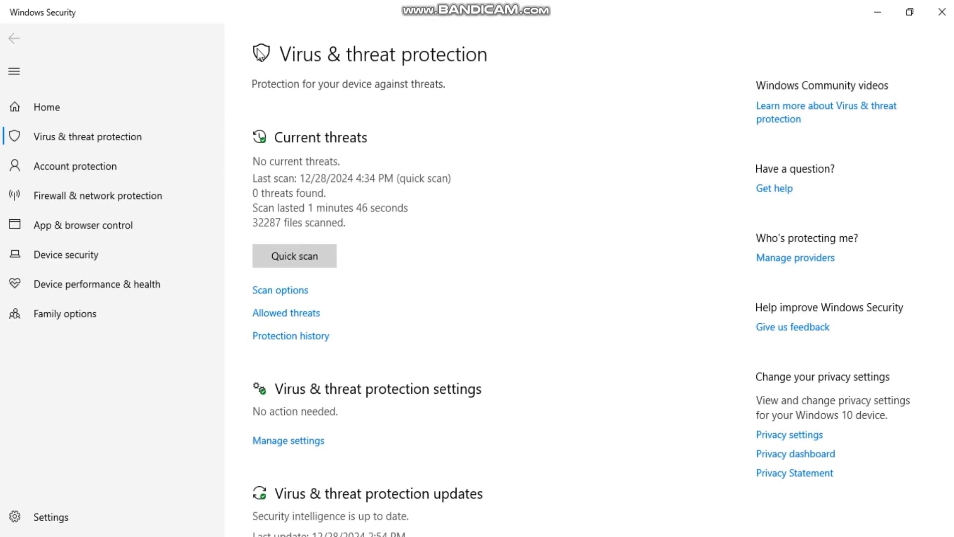
{"action": "scroll", "scroll_direction": "down", "scroll_amount": 3}
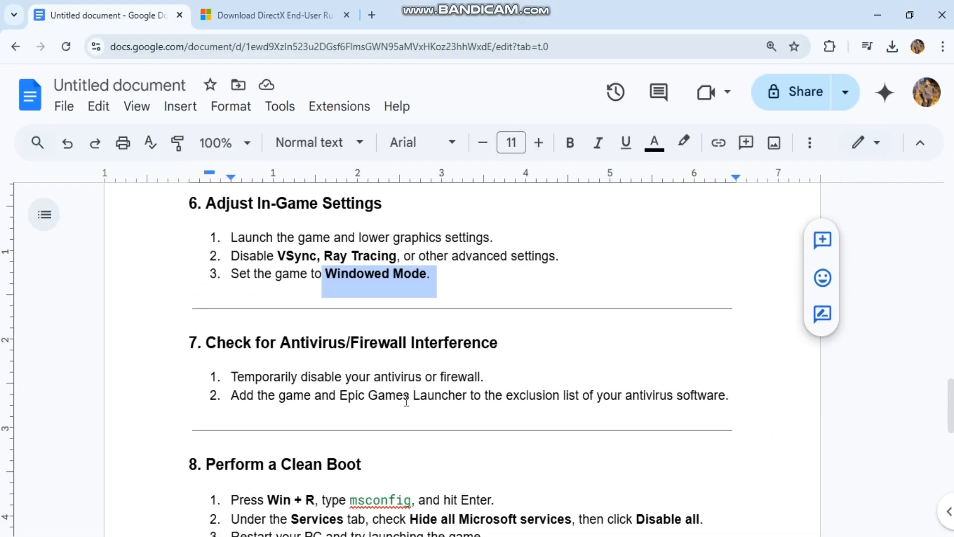
{"action": "scroll", "scroll_direction": "down", "scroll_amount": 3}
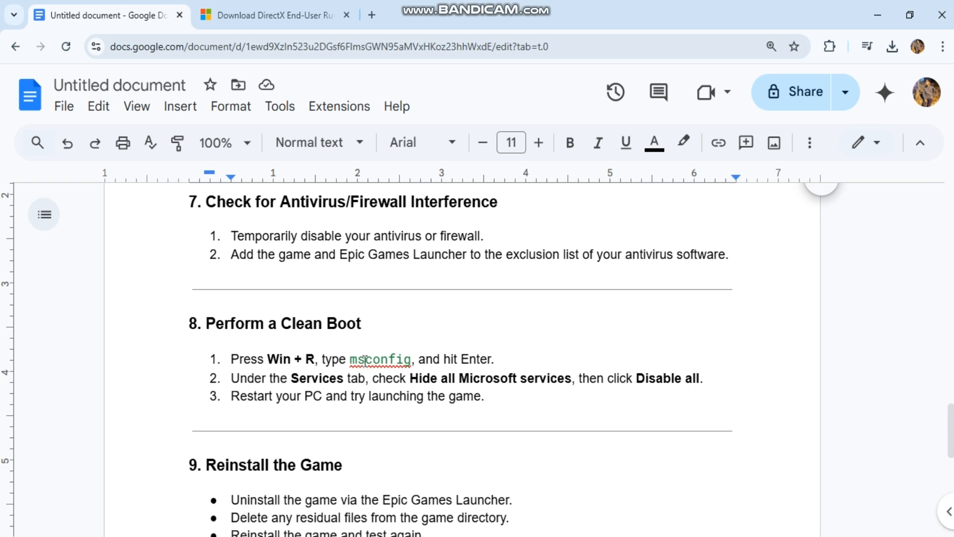
{"action": "left_click", "coordinate": [378, 359]}
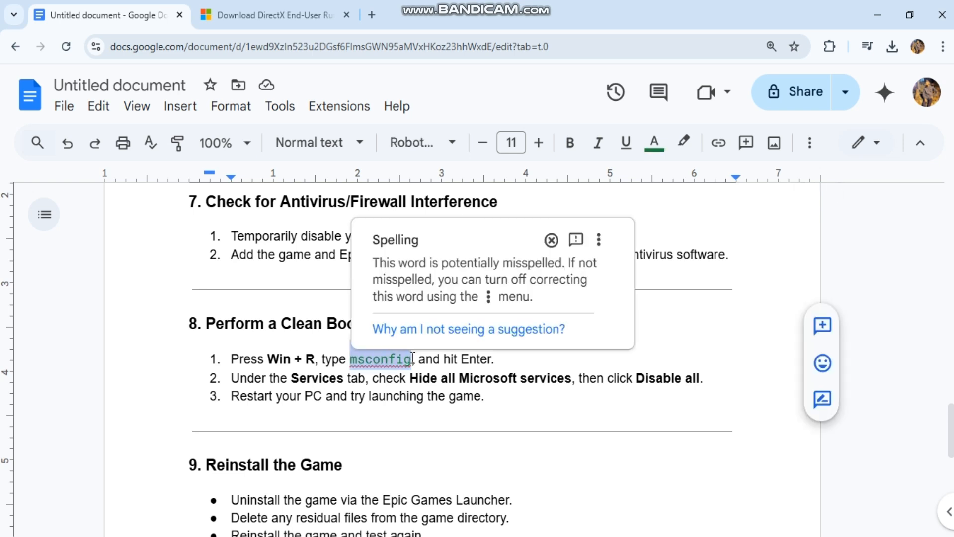
{"action": "type", "text": ","}
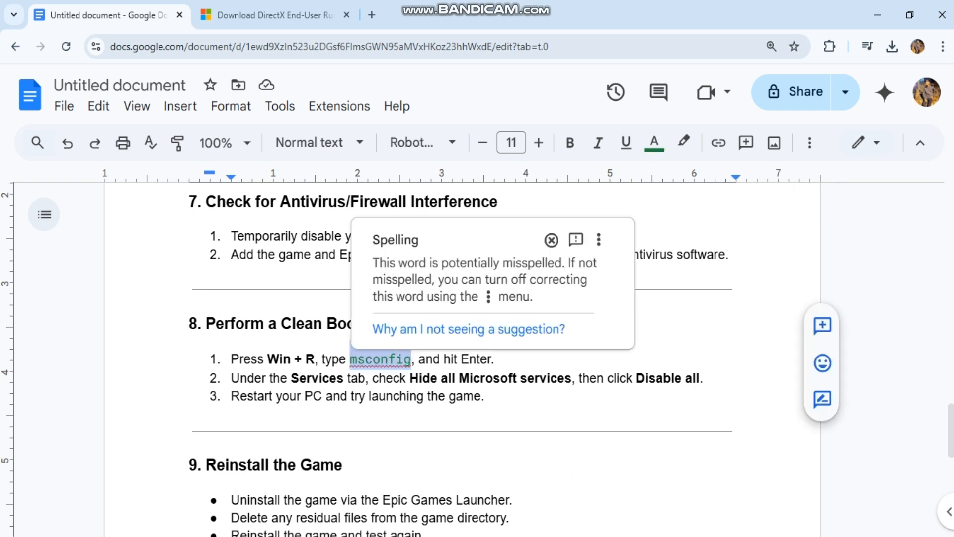
{"action": "key", "text": "Win+r"}
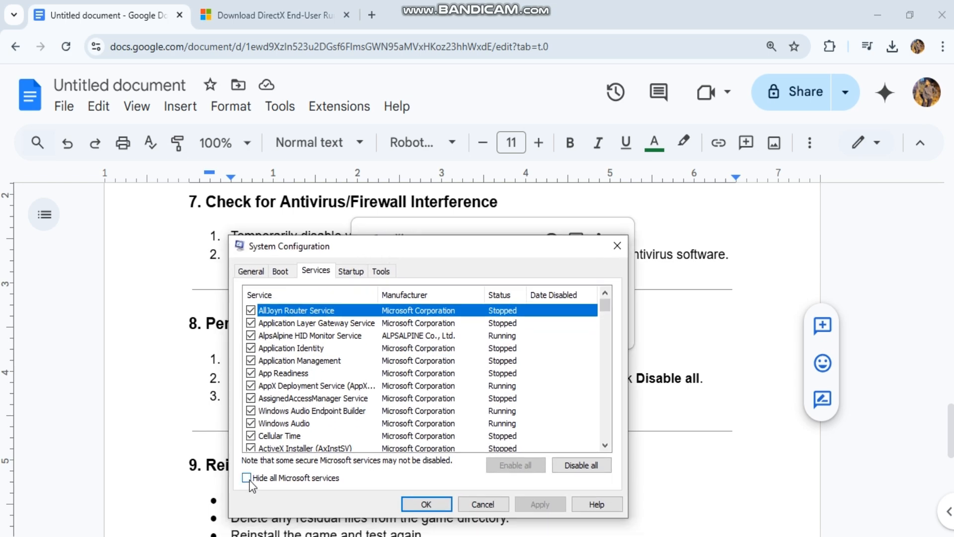
- Hide all Microsoft services so only third-party services remain, and move the dialog higher
{"action": "left_click", "coordinate": [248, 477]}
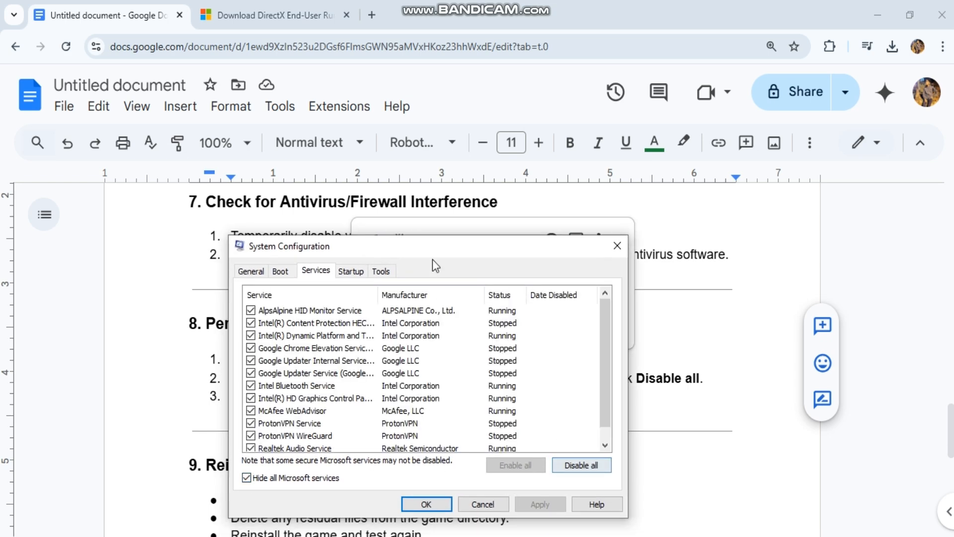
{"action": "left_click_drag", "start_coordinate": [435, 245], "coordinate": [367, 68]}
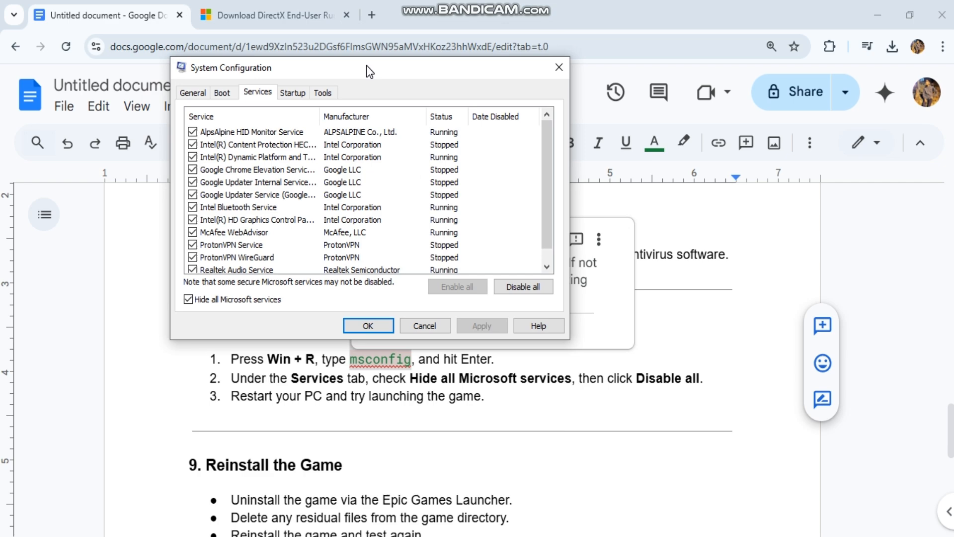